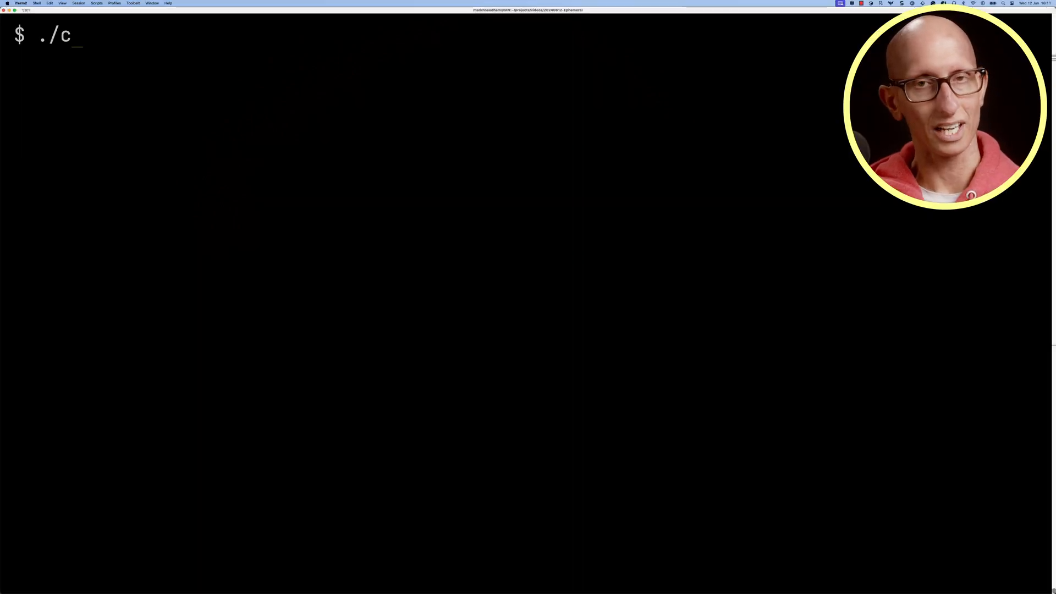
Step: Launch clickhouse local, describe file('logs.log'), and show its first record in Vertical format
key(enter)
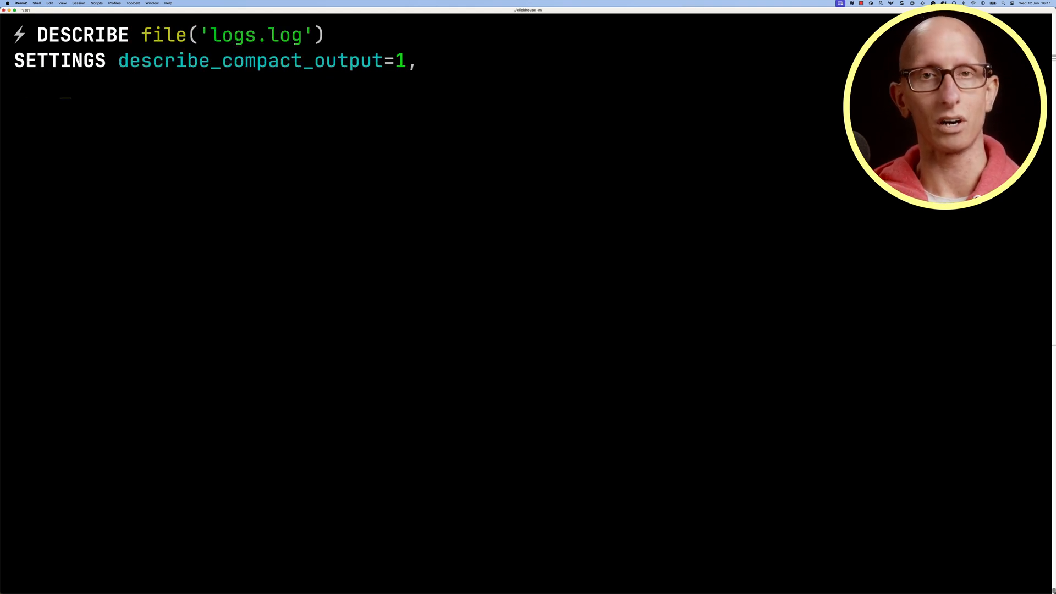
key(Enter)
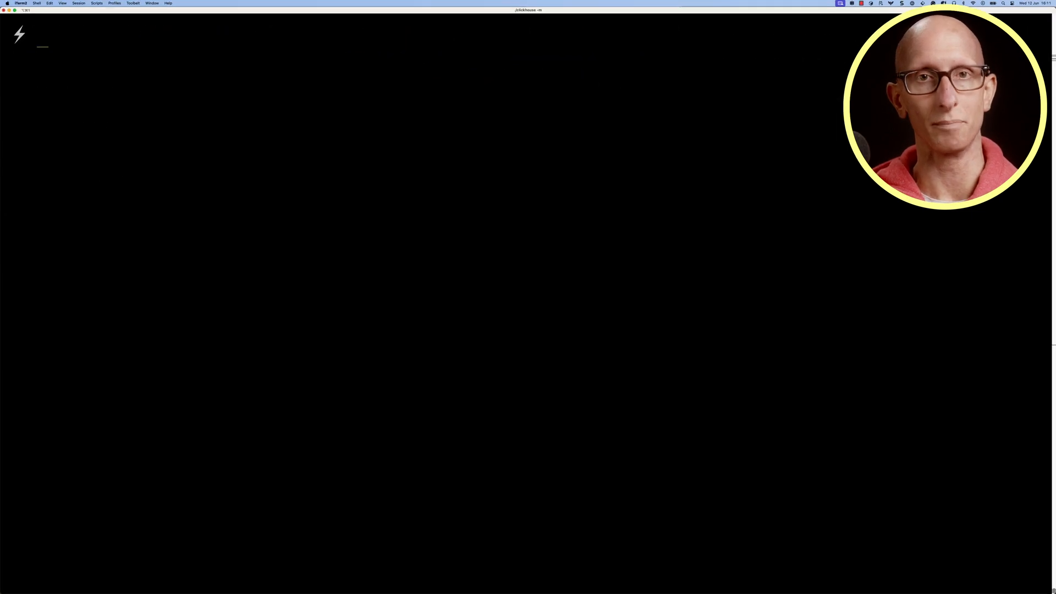
text(SELECT * FROM file('logs.log')
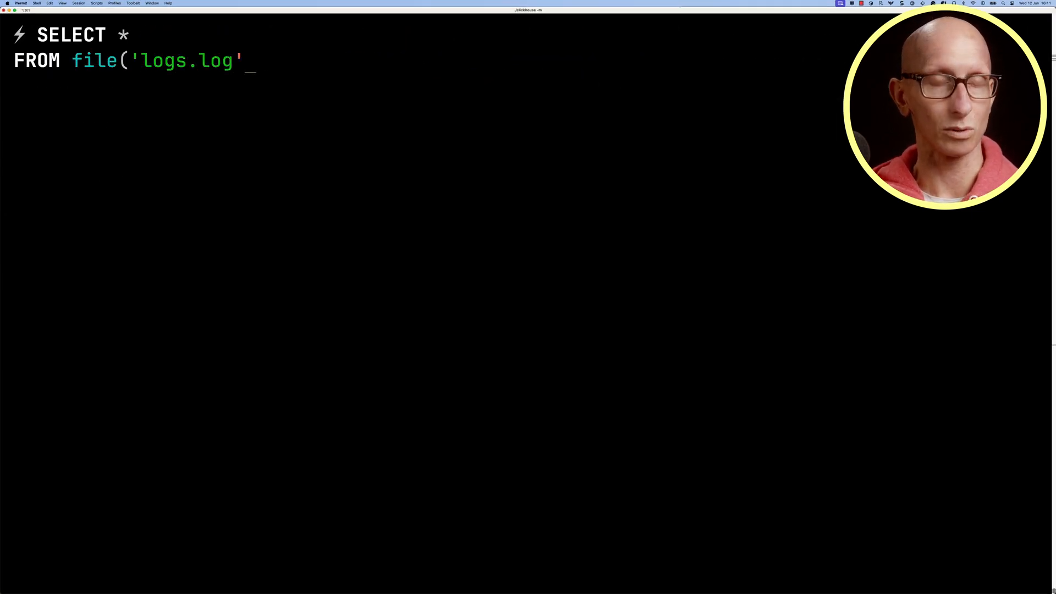
text() LIMIT 1 FORMAT Vertical SETTINGS schem)
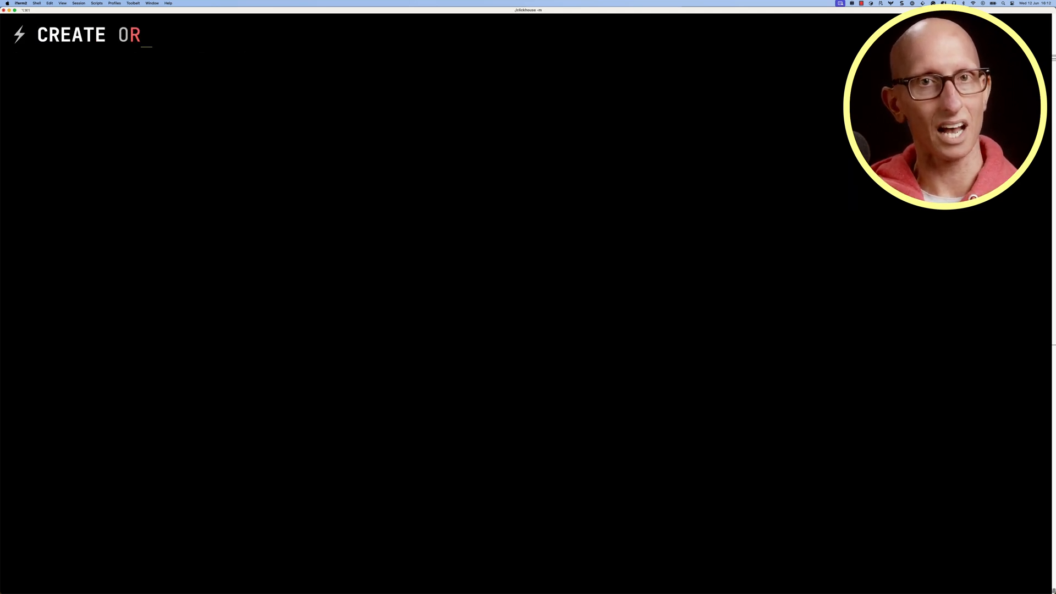
Step: Create the regex-based parseLogLine function and test it on the first logs.log record
text(REPLACE FUNCTION parseLogLine AS (line) -> ()
text(extractAll)
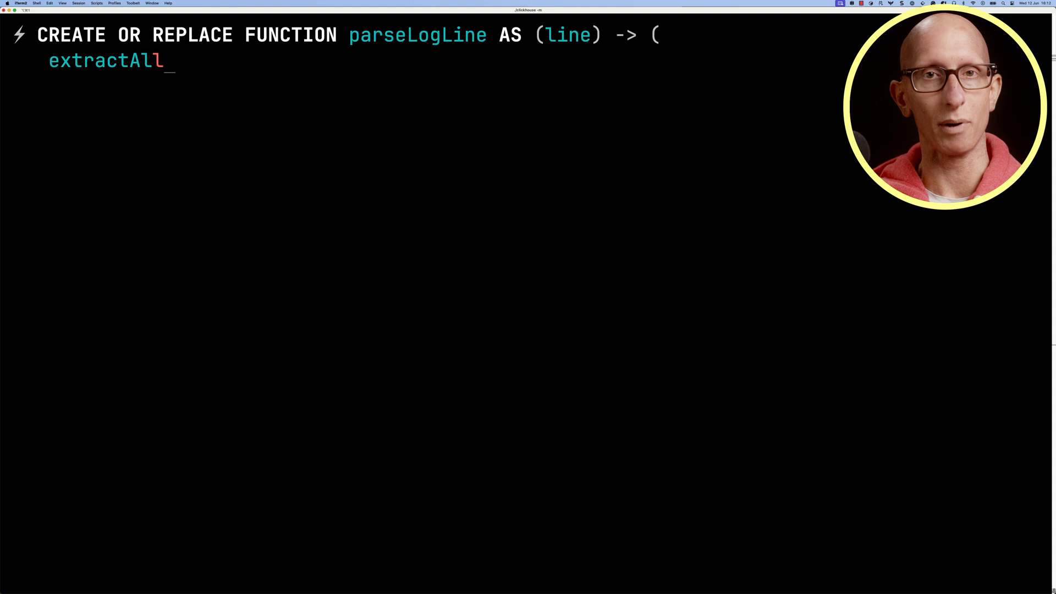
text(Groups(line, '(\\d+\\.\\d+)
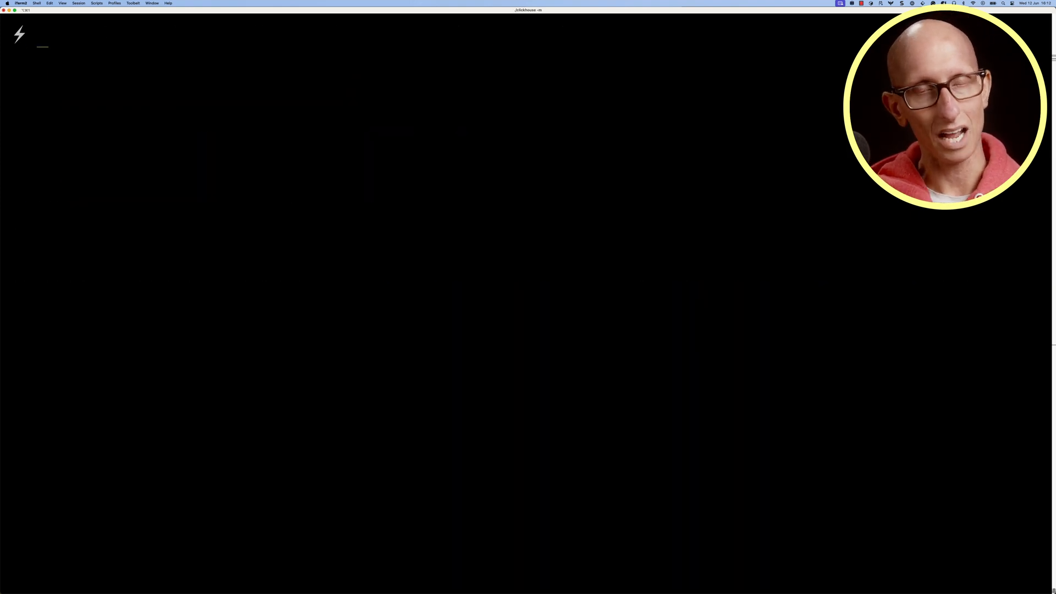
text(SELECT * FROM file('logs.log') LIMIT 1 FORMAT Vertical SETTINGS schema_inference_make_columns_nullable=0;)
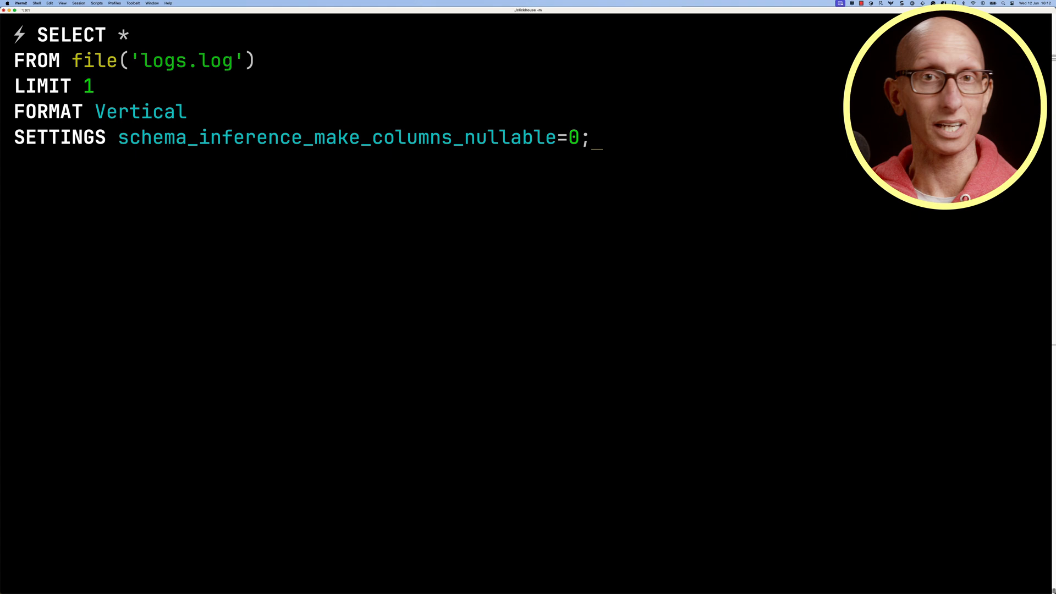
text(, parseLogLine(c)
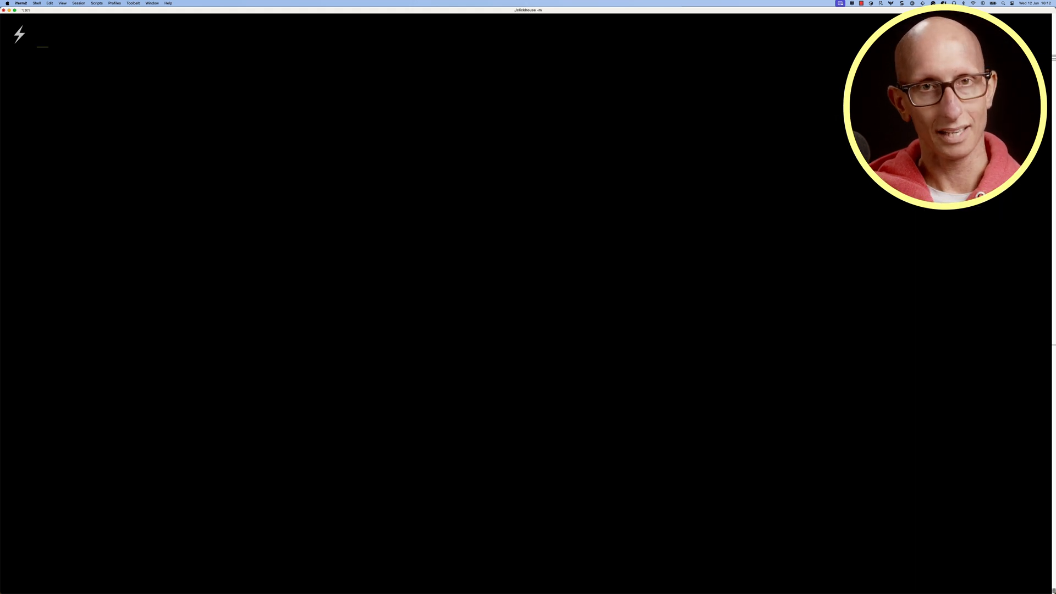
Step: Begin CREATE TABLE logs with ephemeral line String and parts Array(String) from parseLogLine(line)
text(CREATE TABLE logs ()
text(line St)
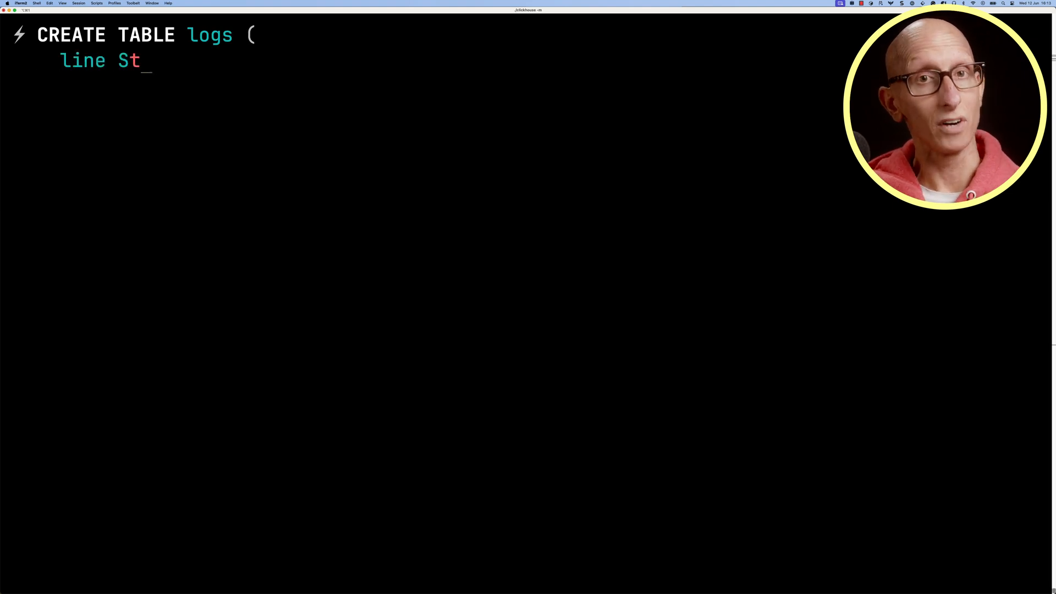
text(ring EPHEMERAL,)
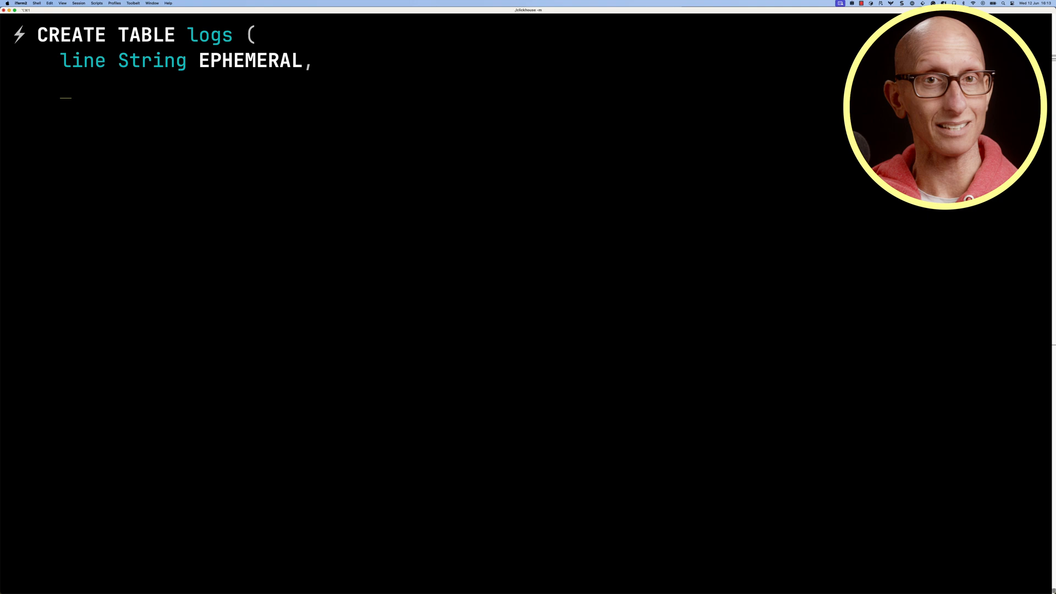
text(p)
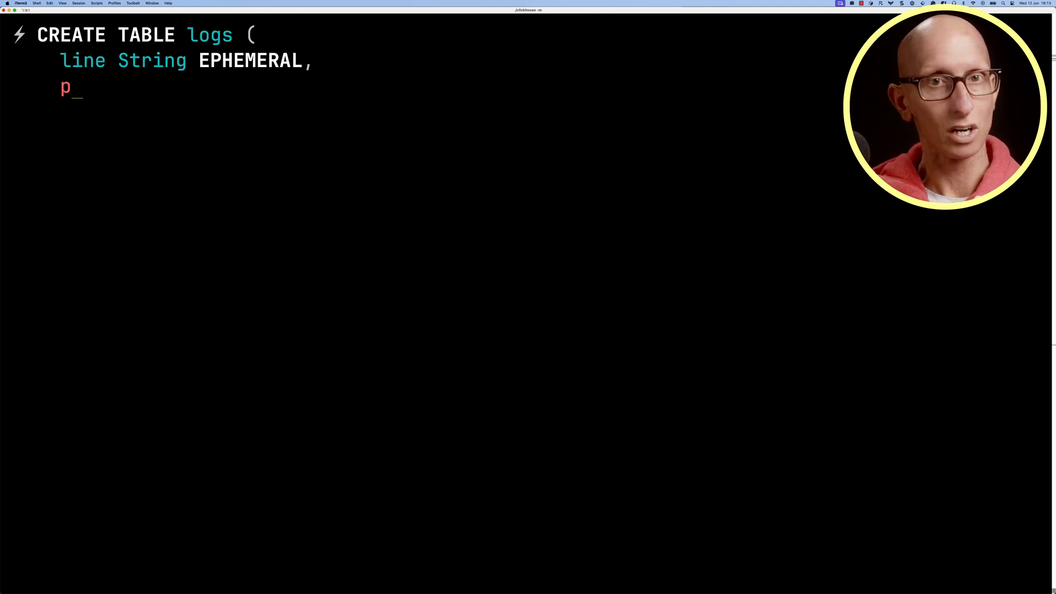
text(arts Array()
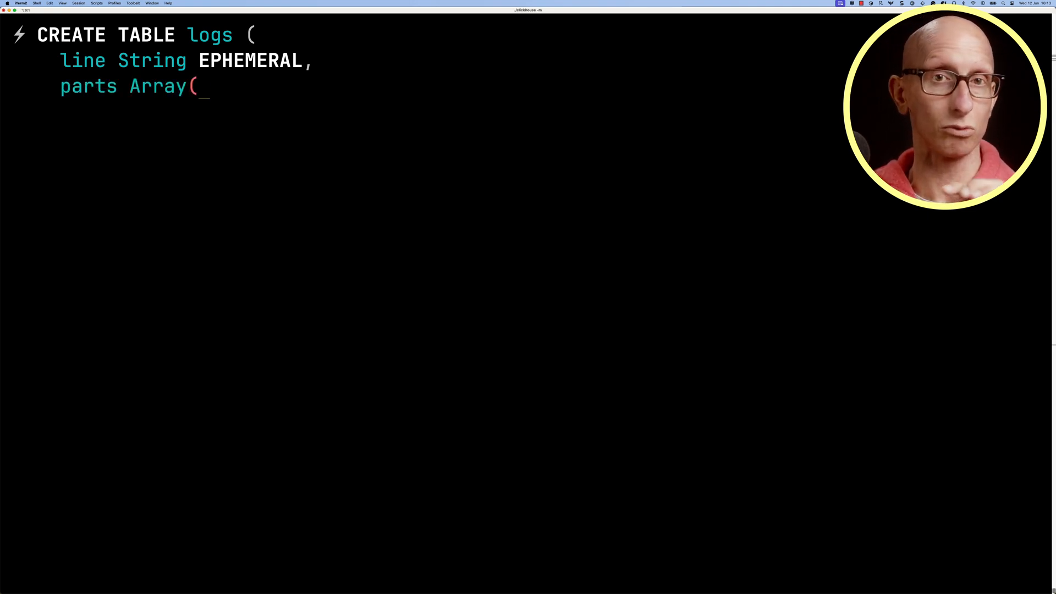
text(String) EPHEMERAL parseLog)
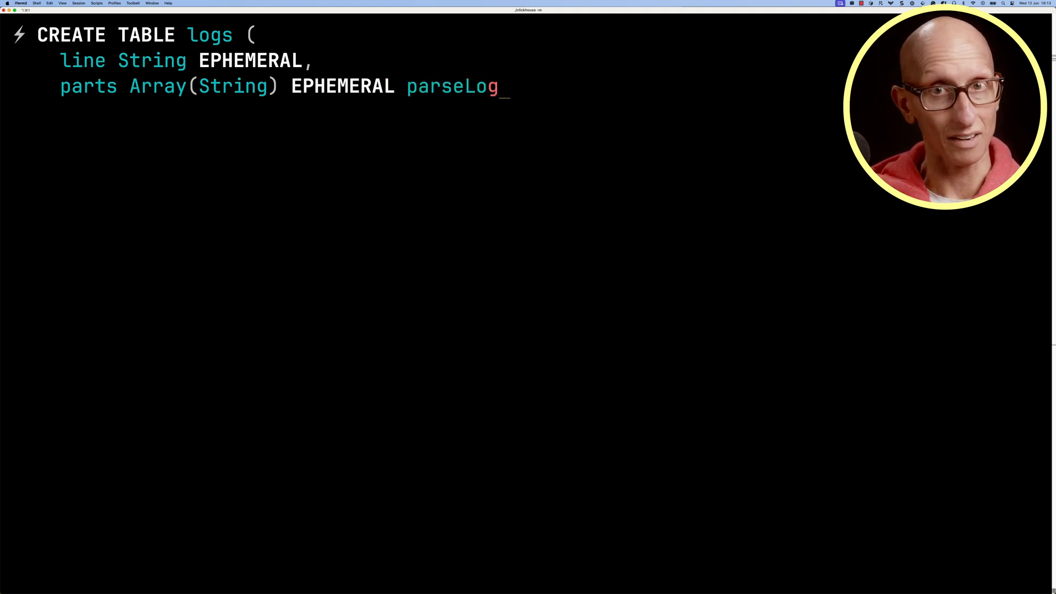
text(Line(line),)
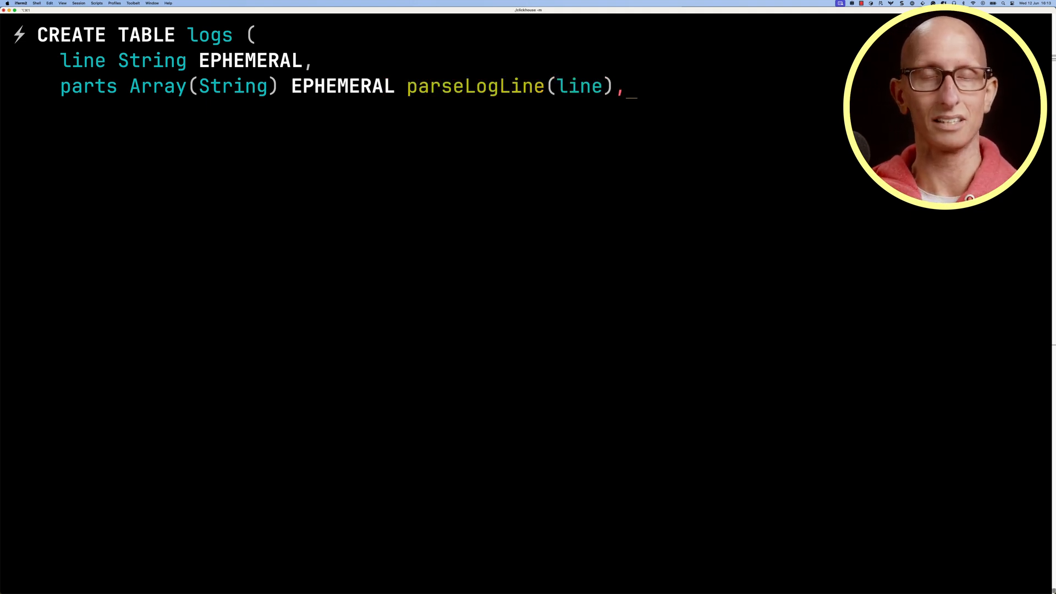
key(Return)
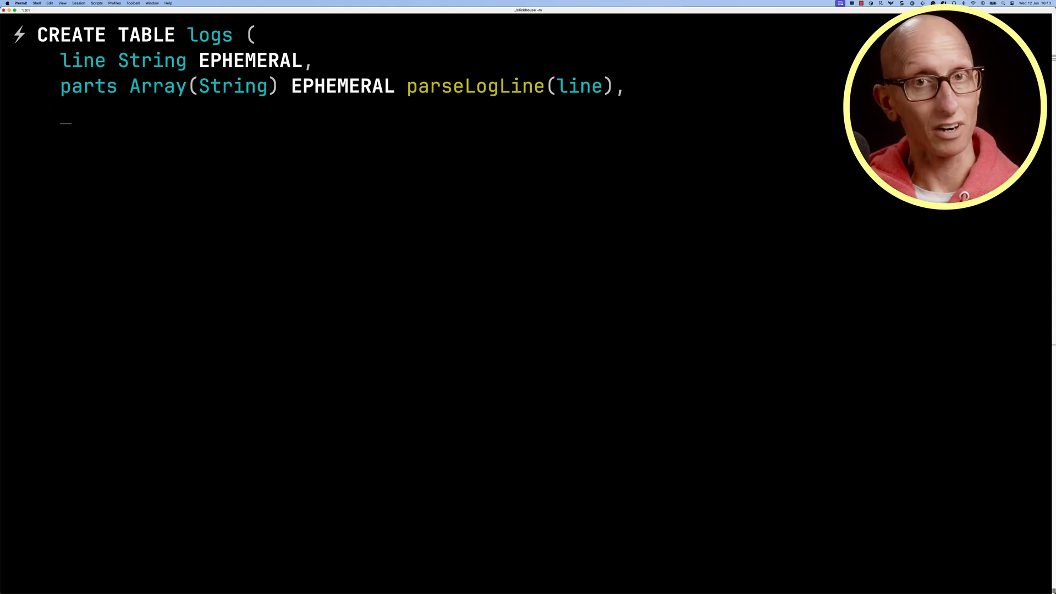
Step: Add an ip String column materialized from parts[1]
text(ip Str)
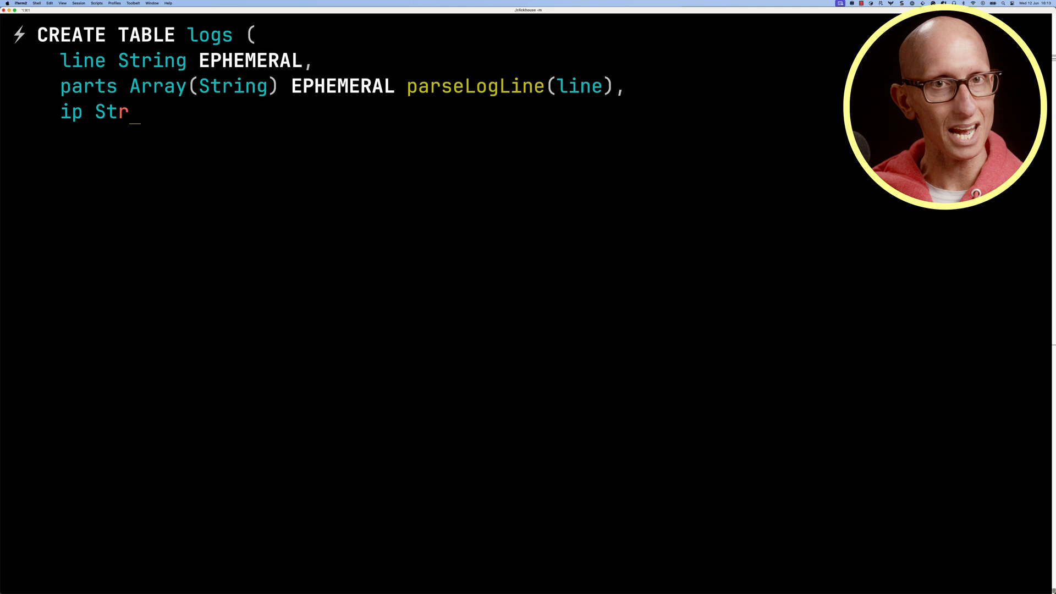
text(ing MATERIALIZED p)
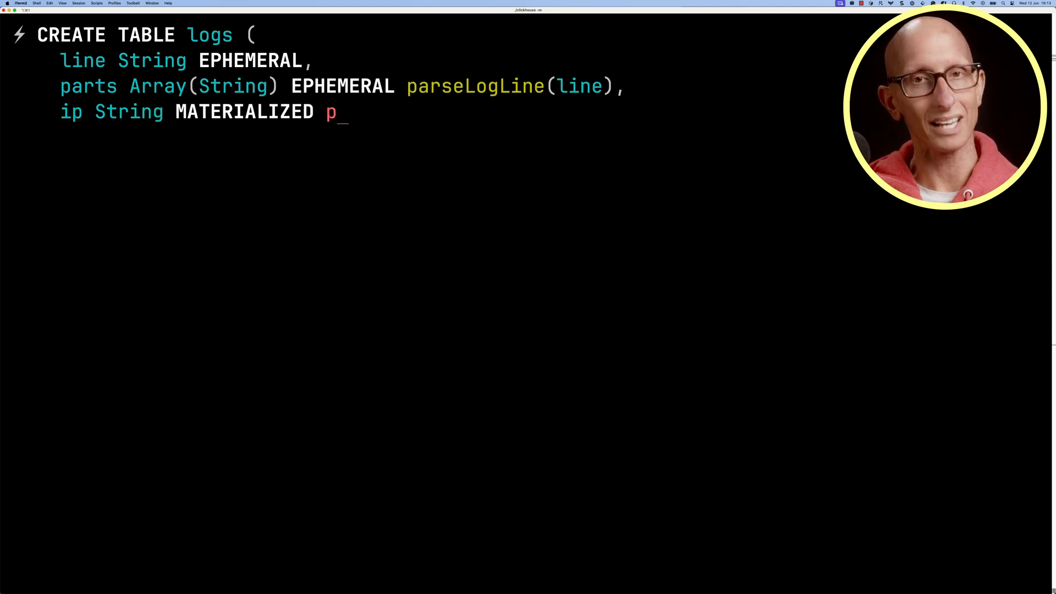
text(arts[1],)
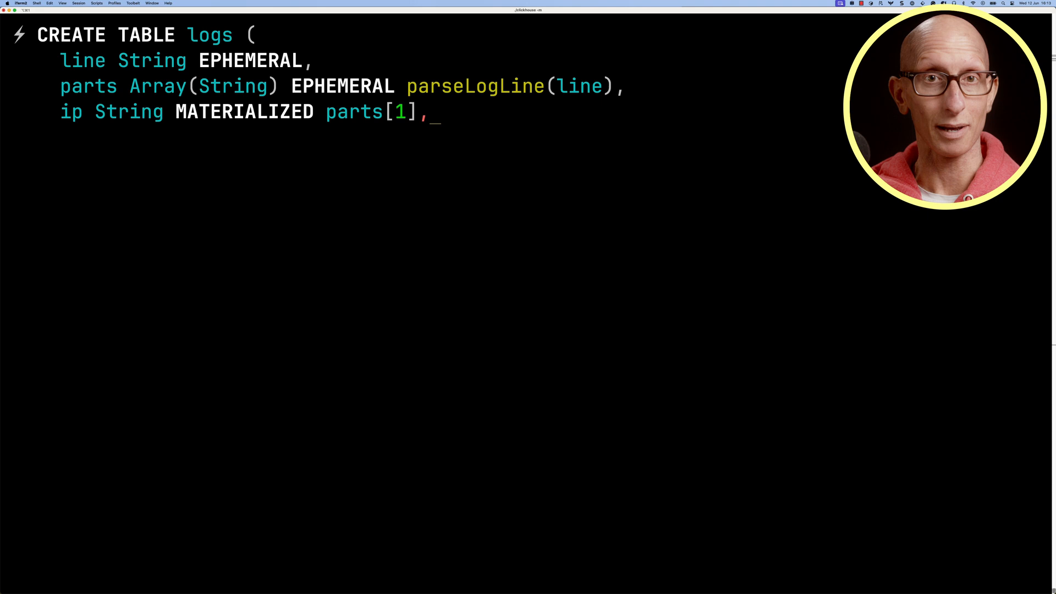
Step: Add a method LowCardinality(String) column materialized from parts[4]
text(method L)
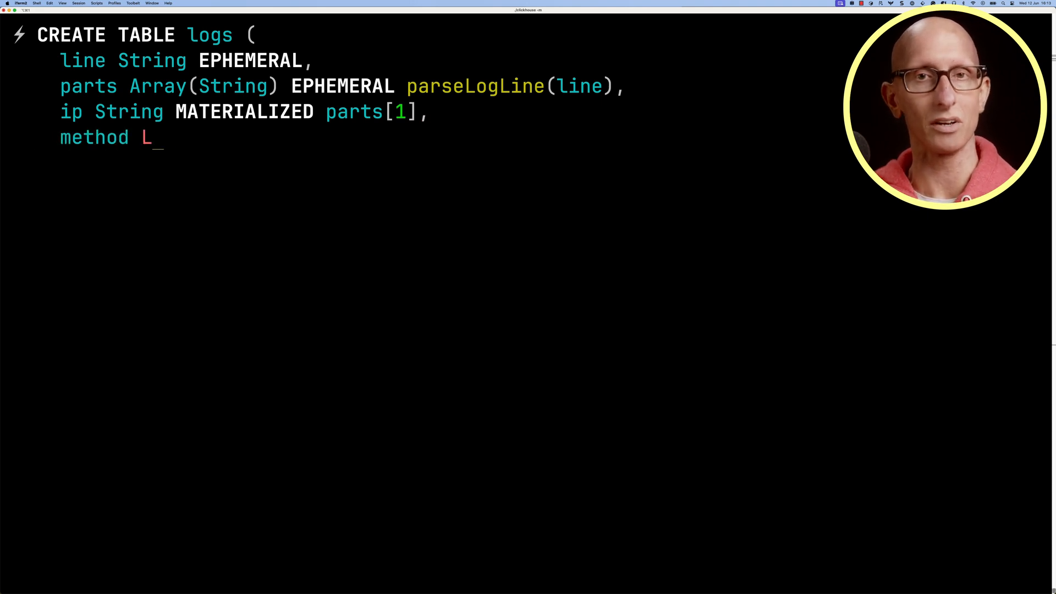
text(owCardinality(String)
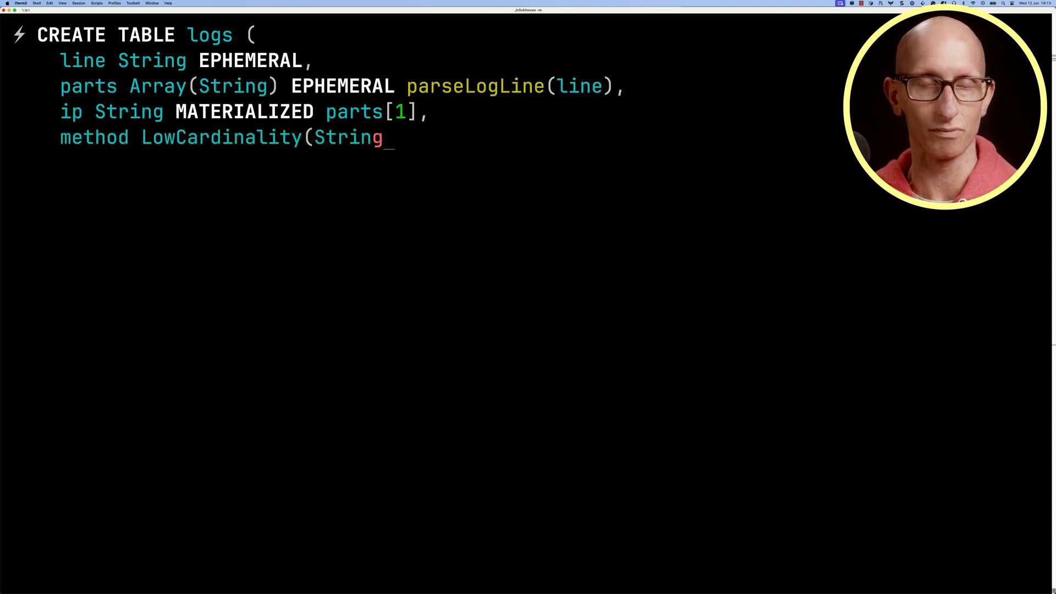
text() MATERIALIZED parts)
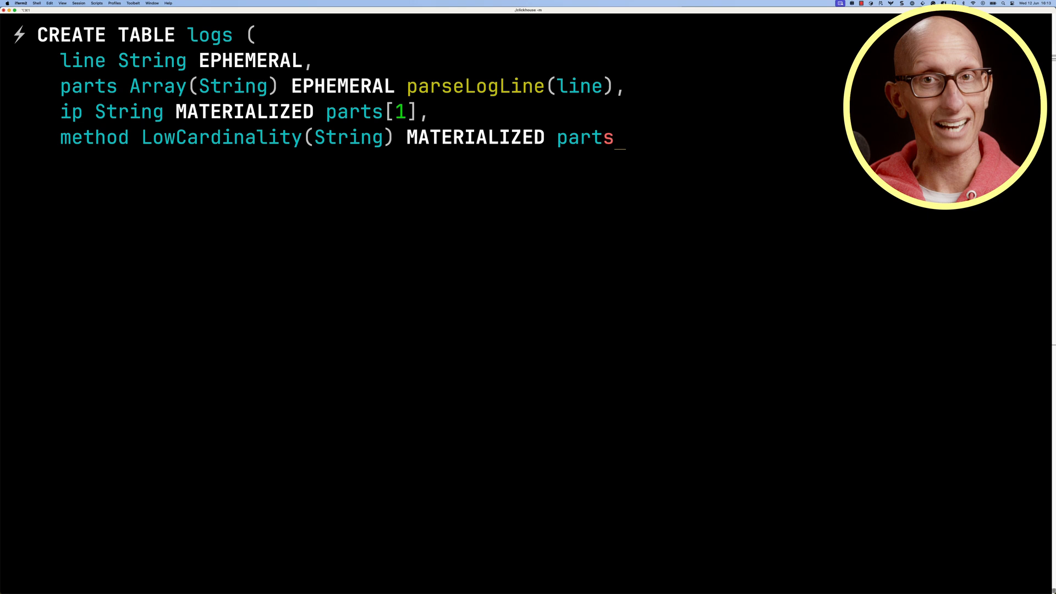
text([4],)
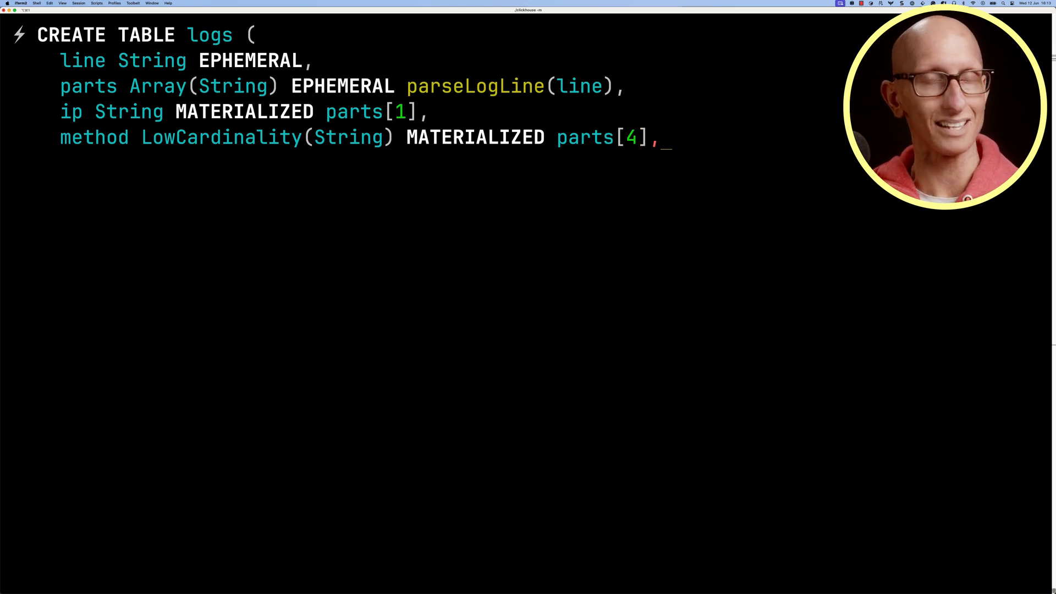
Step: Add url through statusCode UInt16 from parts[6], then ORDER BY url without the semicolon
text(url String MATERIALIZED parts[5],)
text(statusCo)
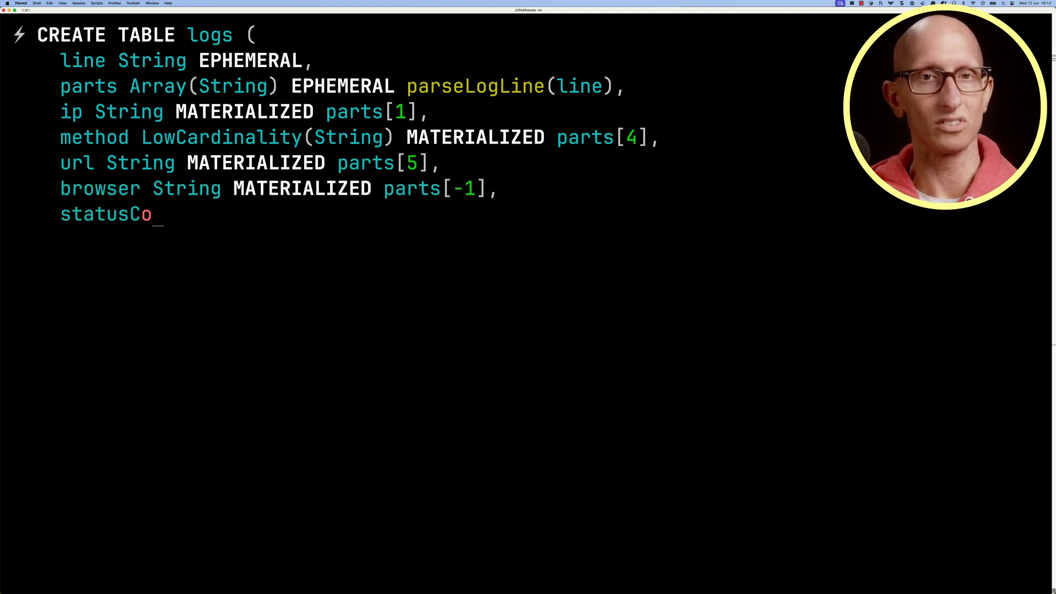
text(de UInt16 MATERIALIZED parts[6])
text(ORDER B)
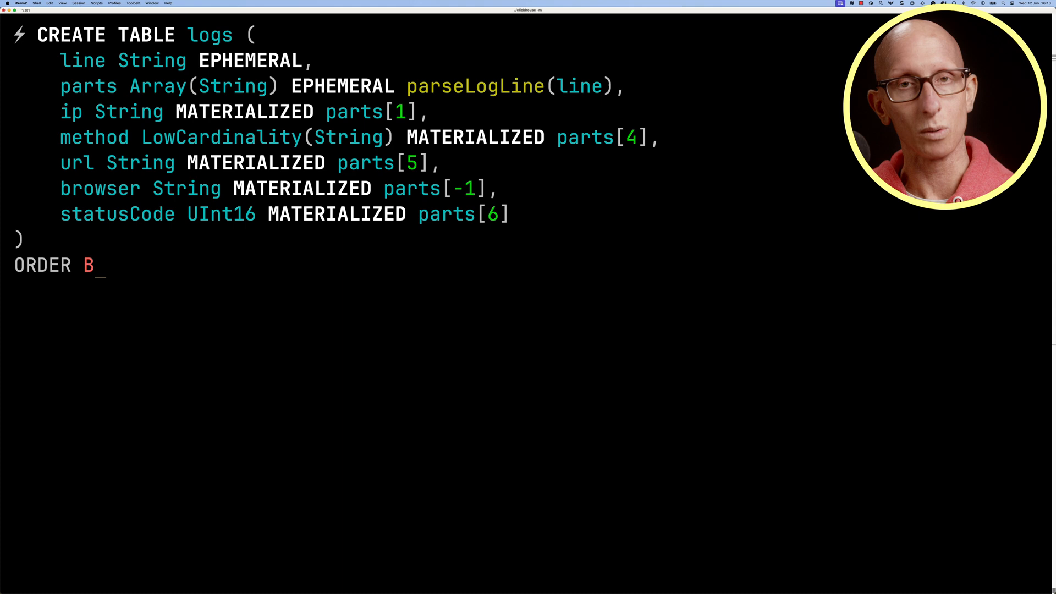
text(Y url;)
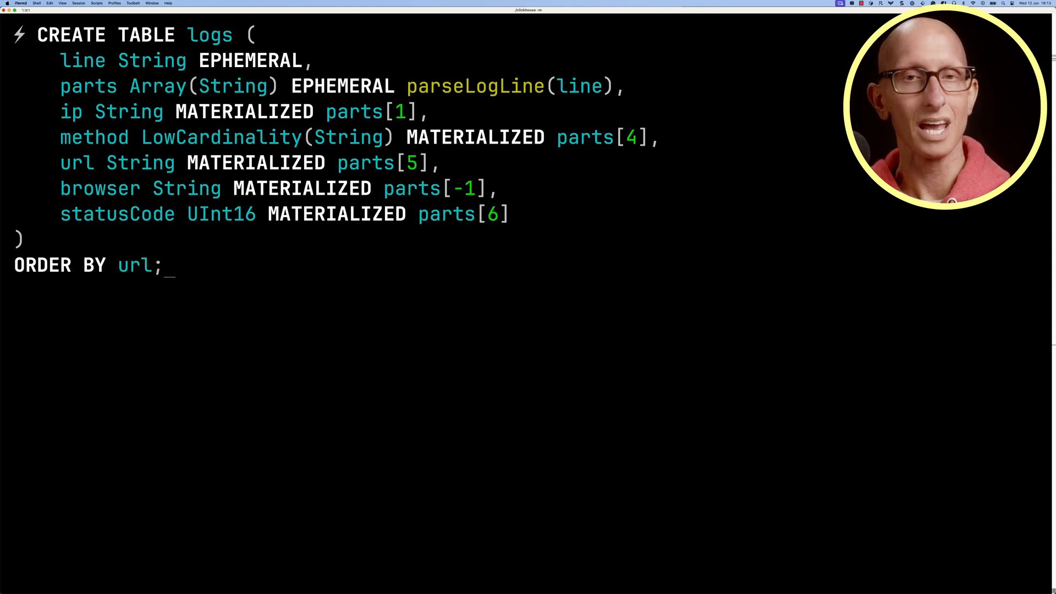
key(Enter)
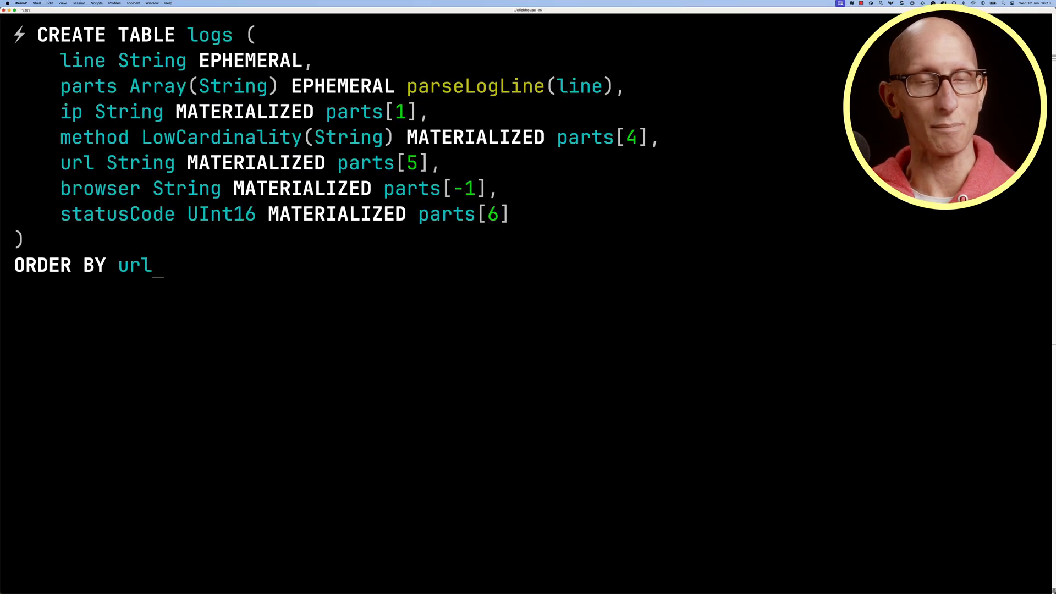
Step: Wrap the statusCode expression parts[6] in toUInt16OrDefault
text(toUInt16OrDefa)
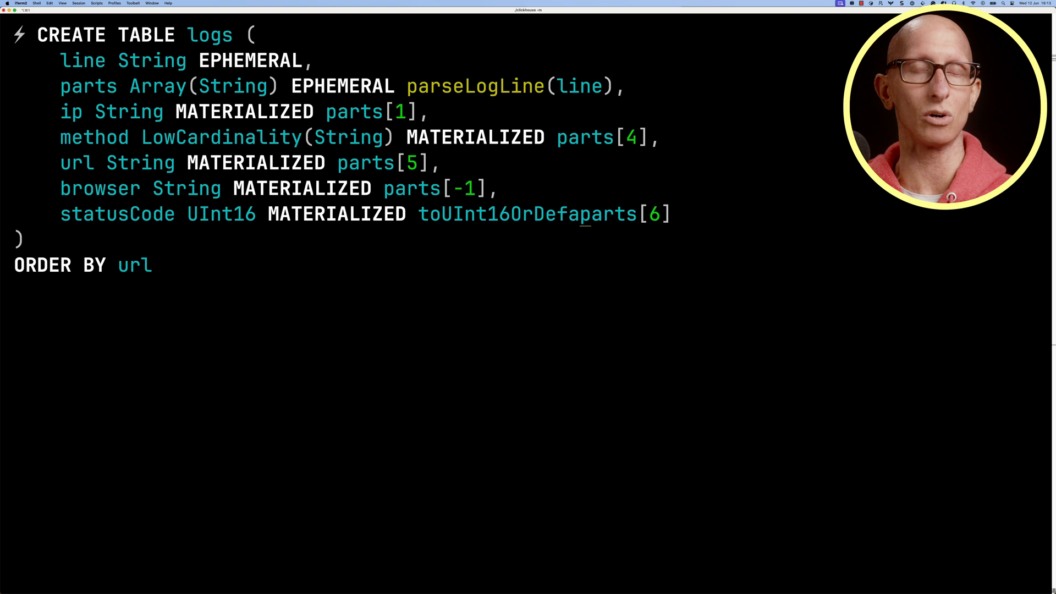
text(ult()
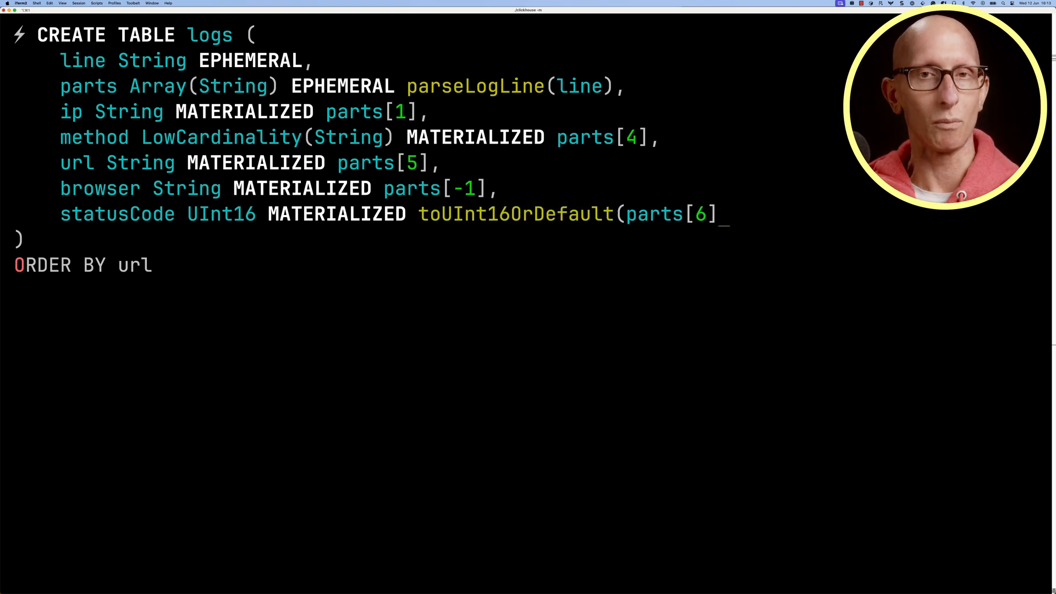
text())
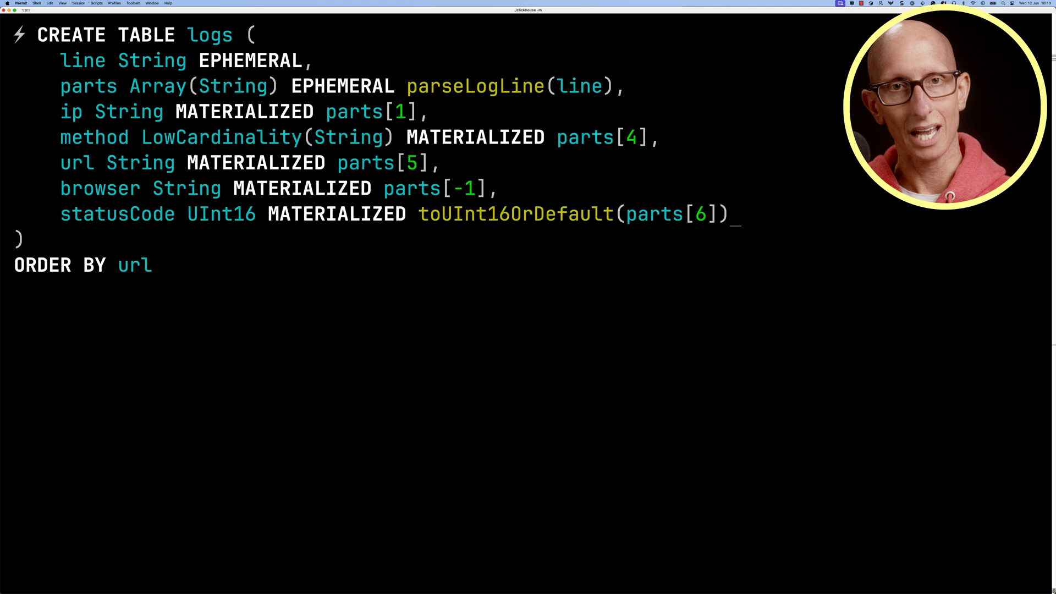
text(,)
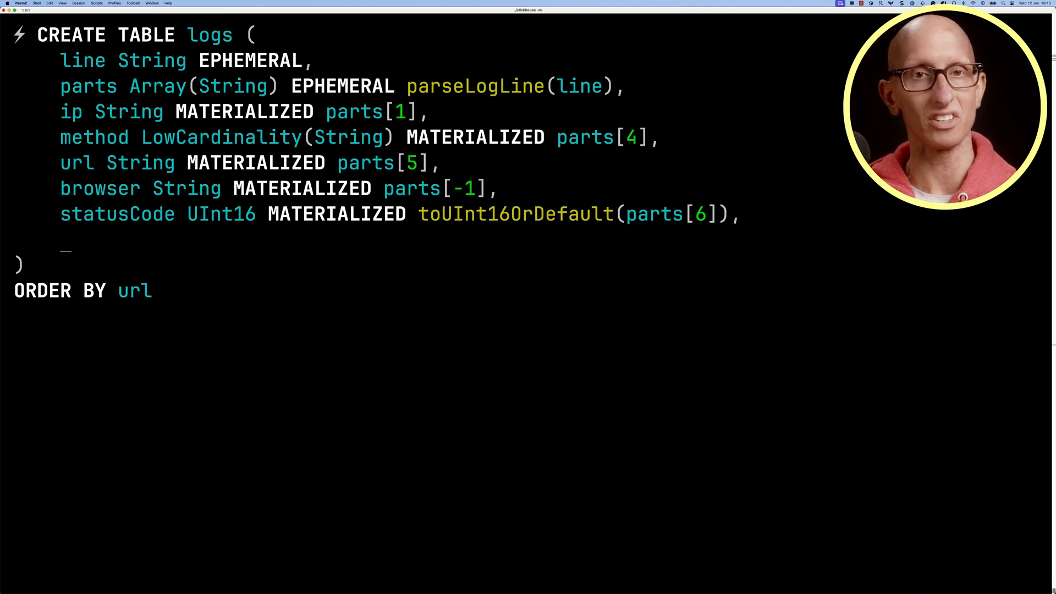
Step: Add a date DateTime column parsed from parts[2] and parts[3], then run the statement
text(date DateTime MATER)
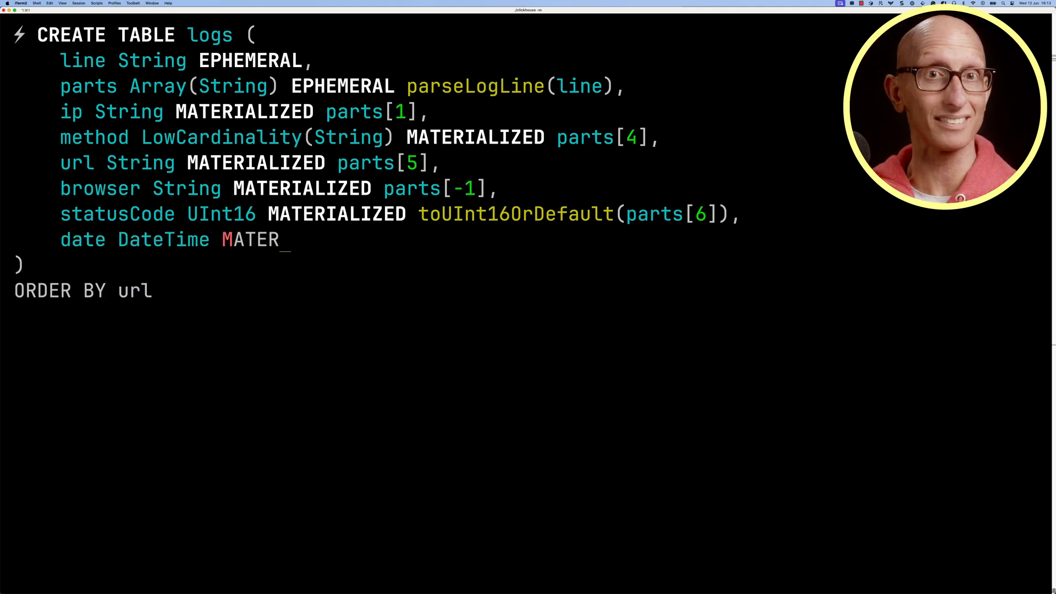
text(IALIZED)
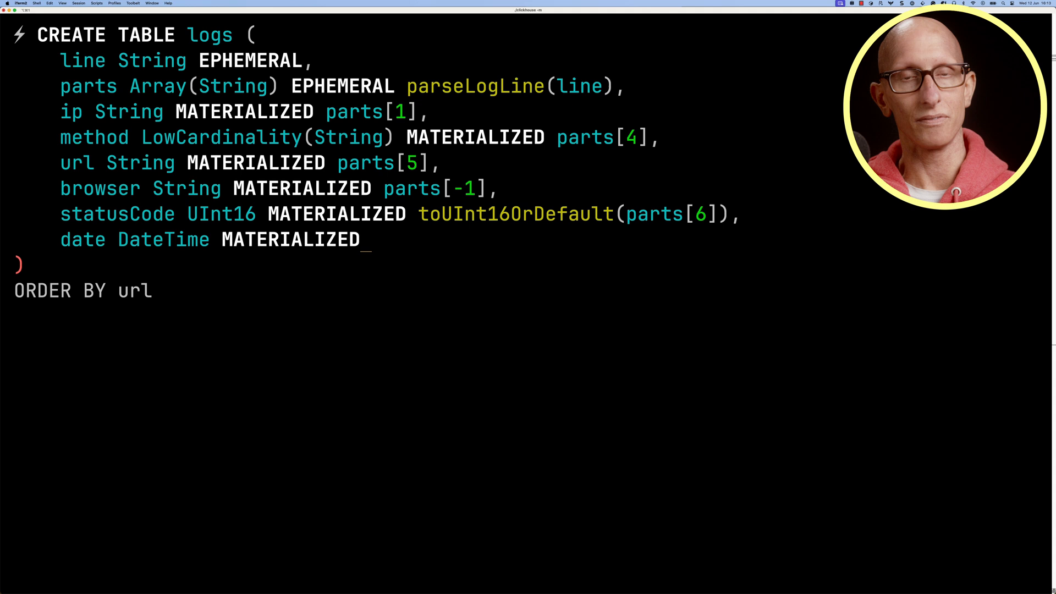
text(assume)
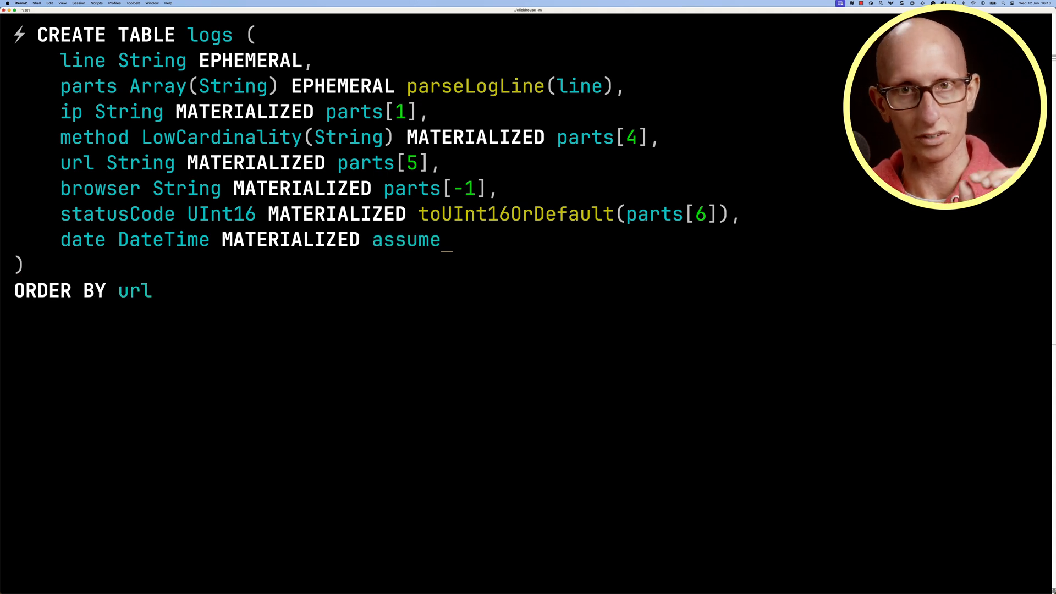
text(NotNull(parseDateTimeBestEffortOrNull()
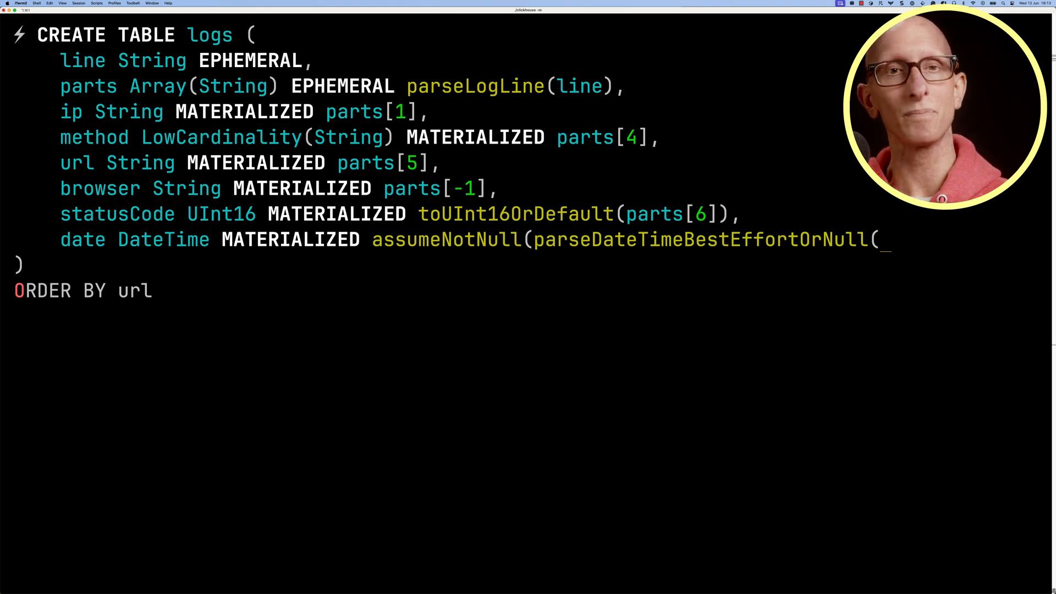
text(replaceRegexpAll(parts[2], '/',)
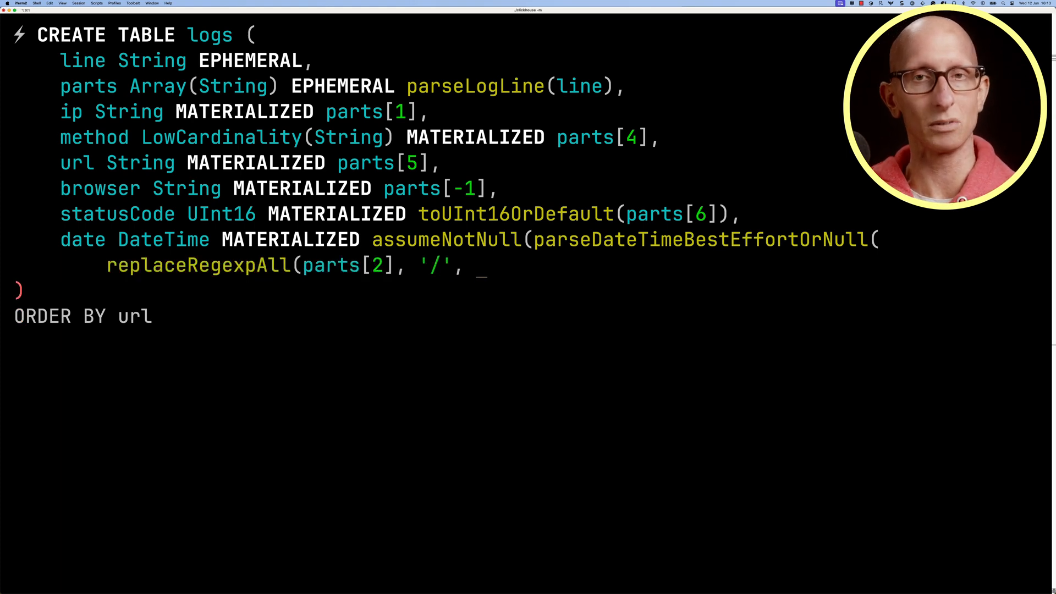
text(') || ' ' || parts[3])
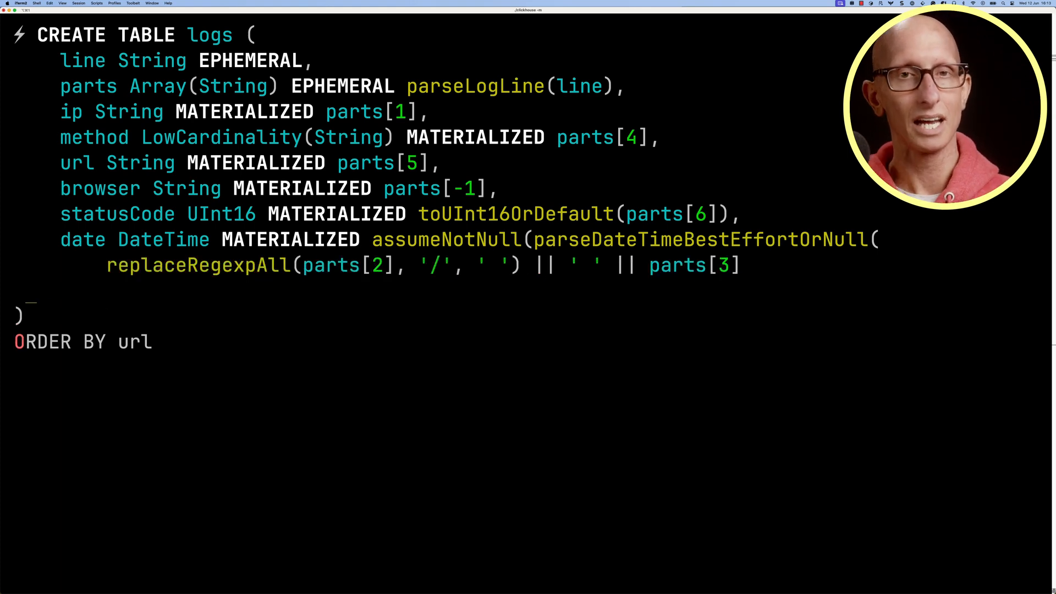
text()))
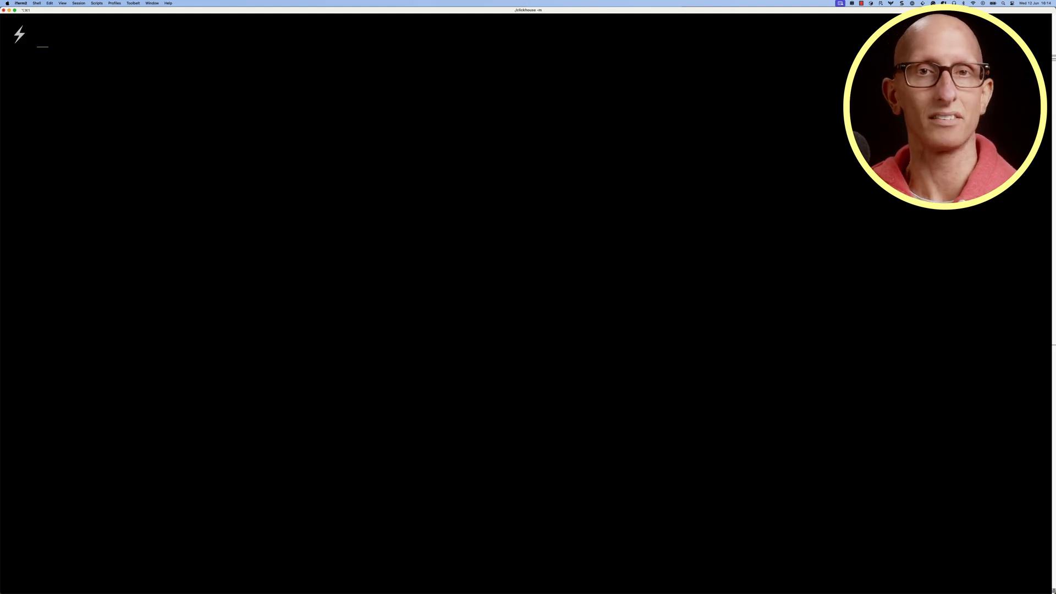
Step: Start an INSERT INTO logs statement to load the raw log lines
text(INSERT)
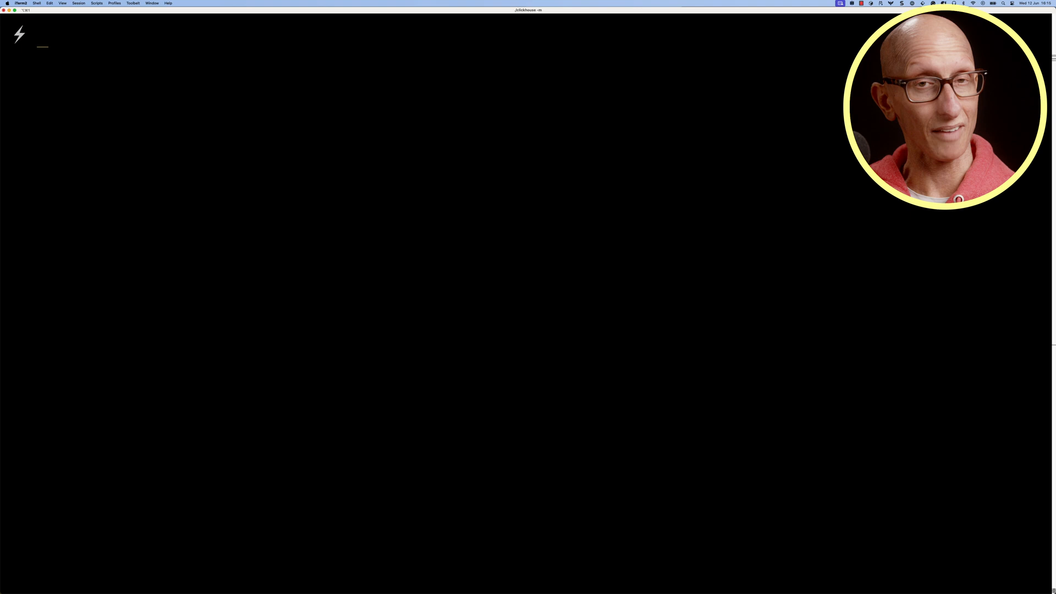
Step: Enable asterisk_include_materialized_columns and draft a statusCode count query ordered by count() descending
text(SET asterisk_inclu)
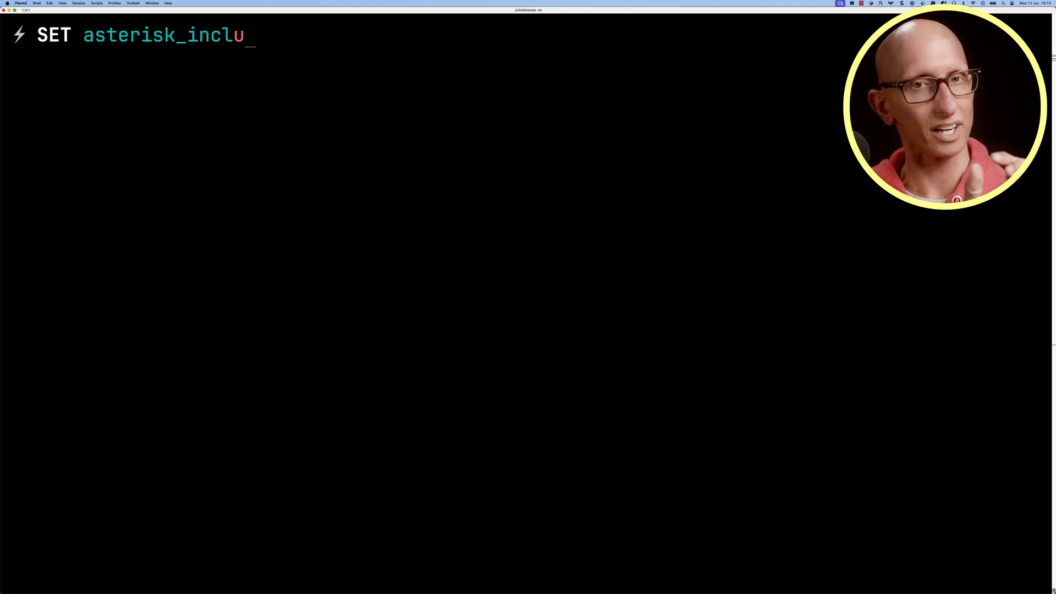
text(de_materialized_colu)
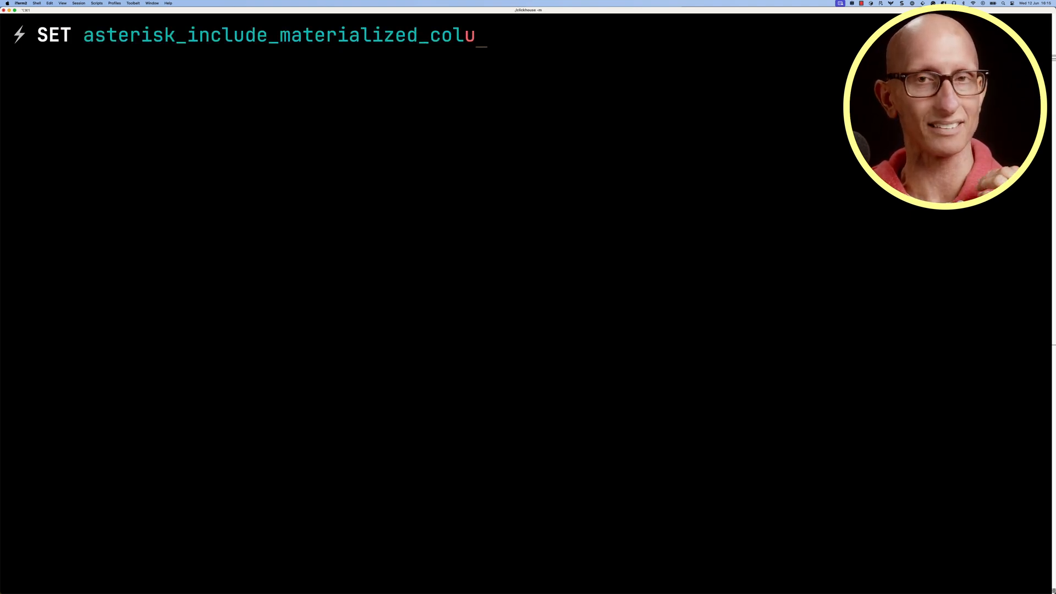
text(SELECT statusCode, count()
key(enter)
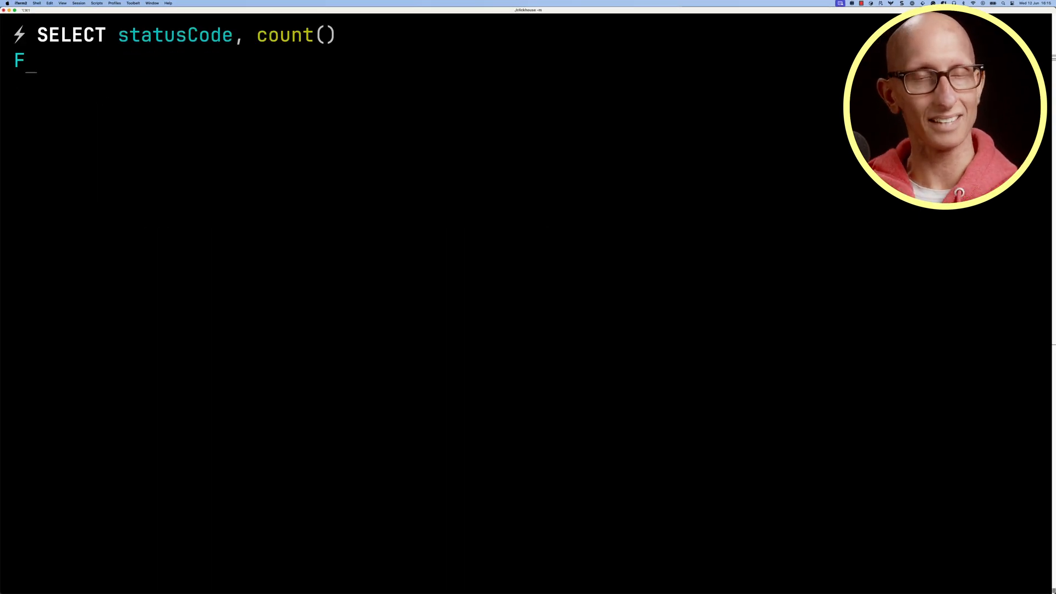
text(ROM logs)
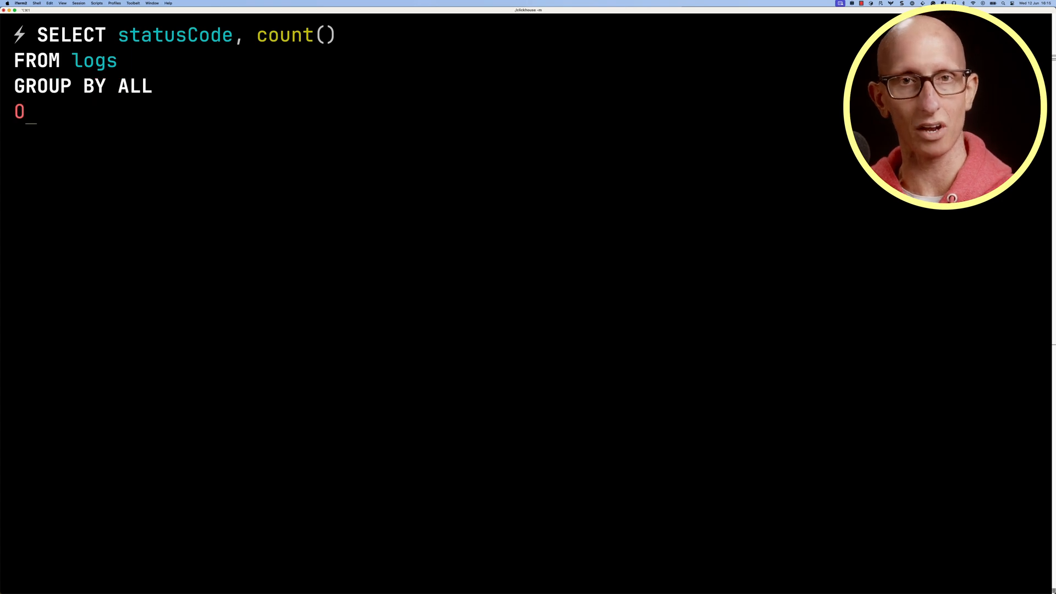
text(ORDER BY count() DESC)
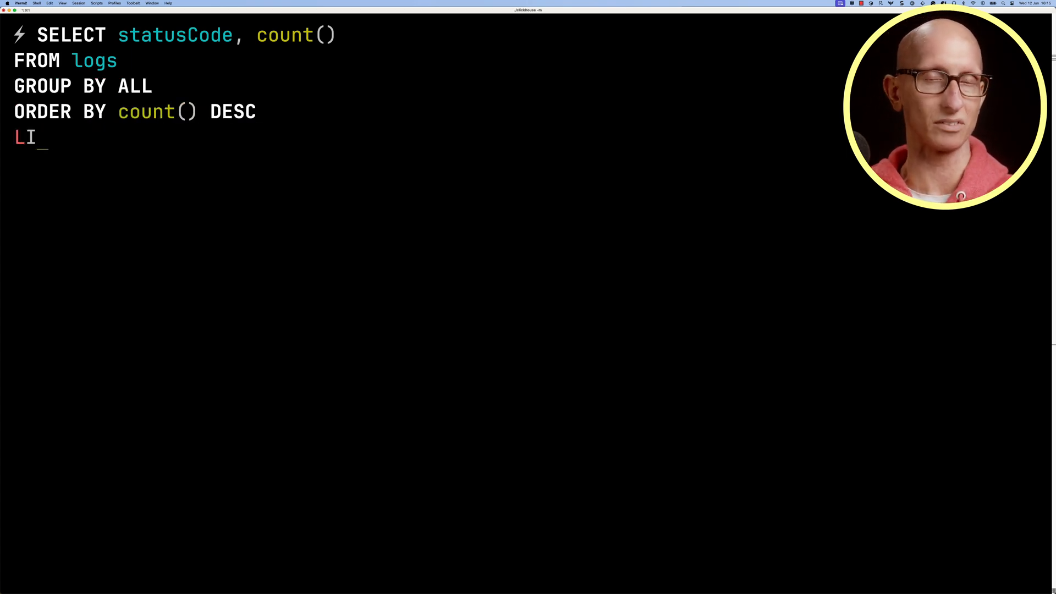